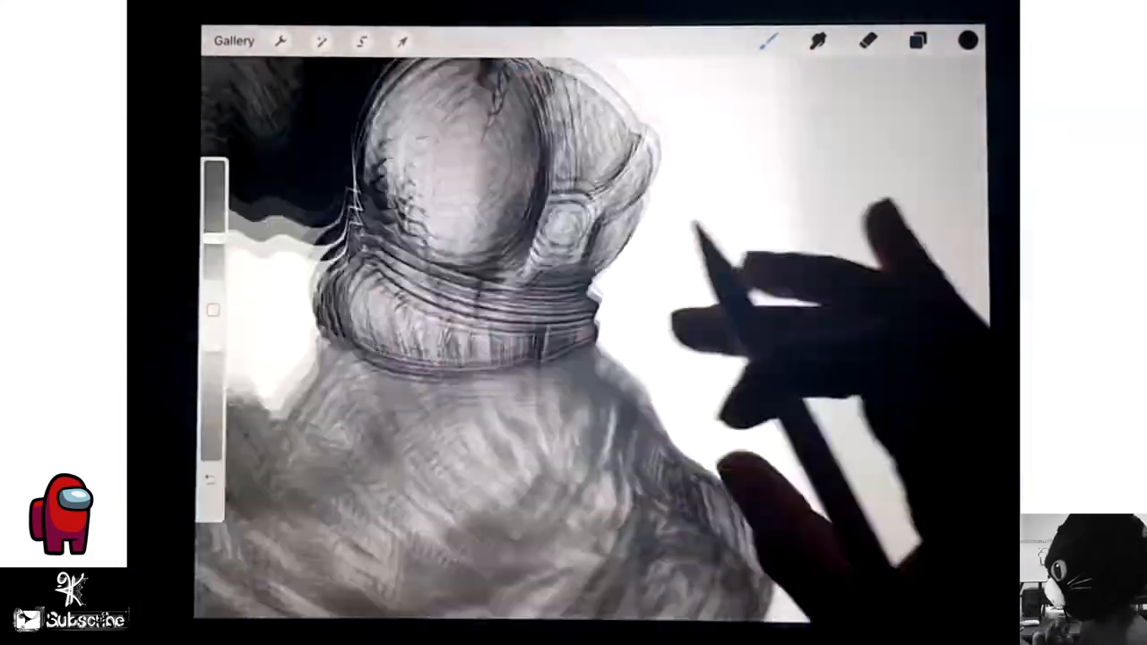
# Step: Show the top layer's Normal blend mode and its opacity slider at about 22%
pyautogui.click(917, 41)
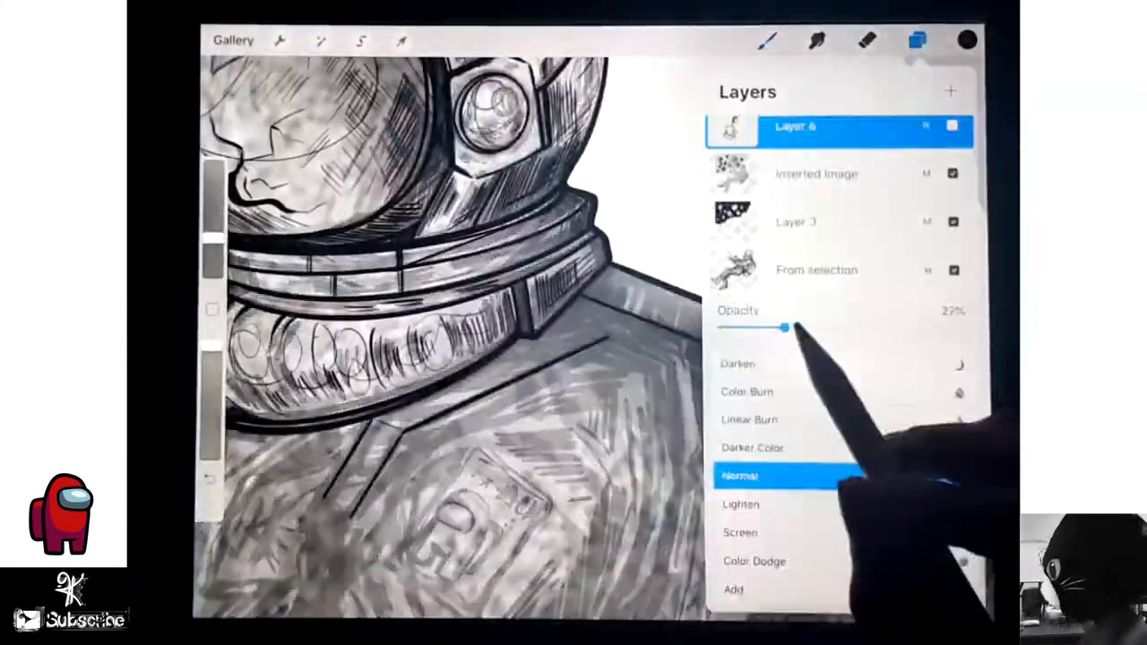